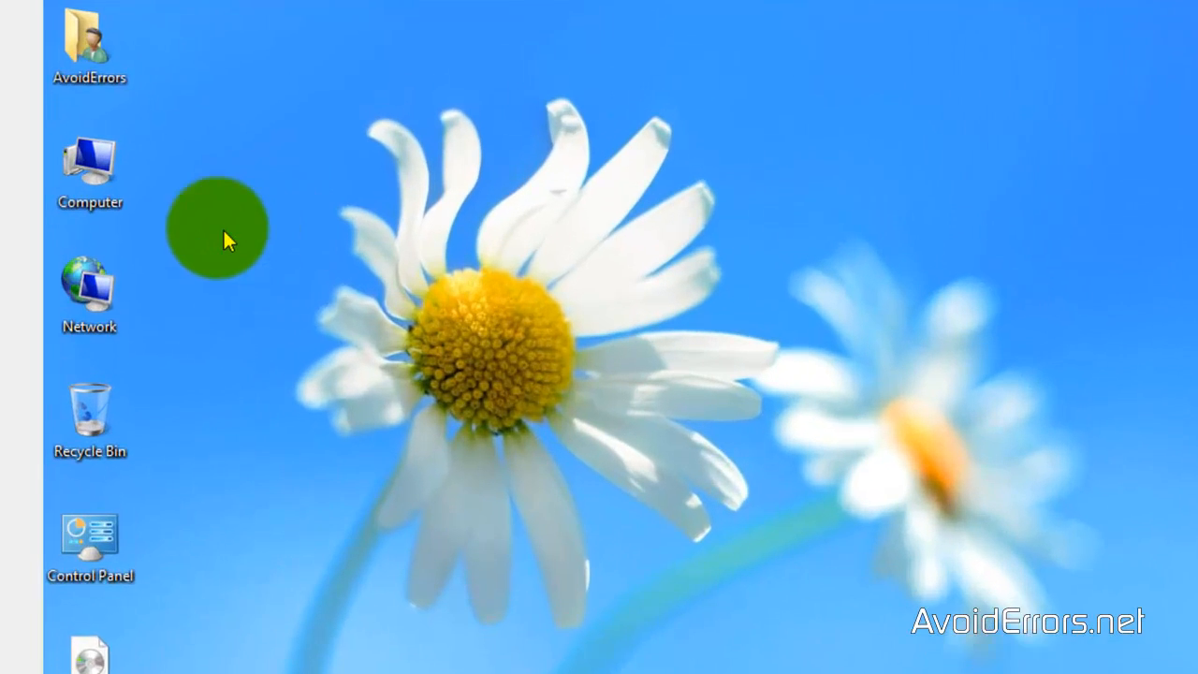
Step: Open the desktop management menu to reach Disk Management for Disk 0
{"action": "right_click", "coordinate": [88, 173]}
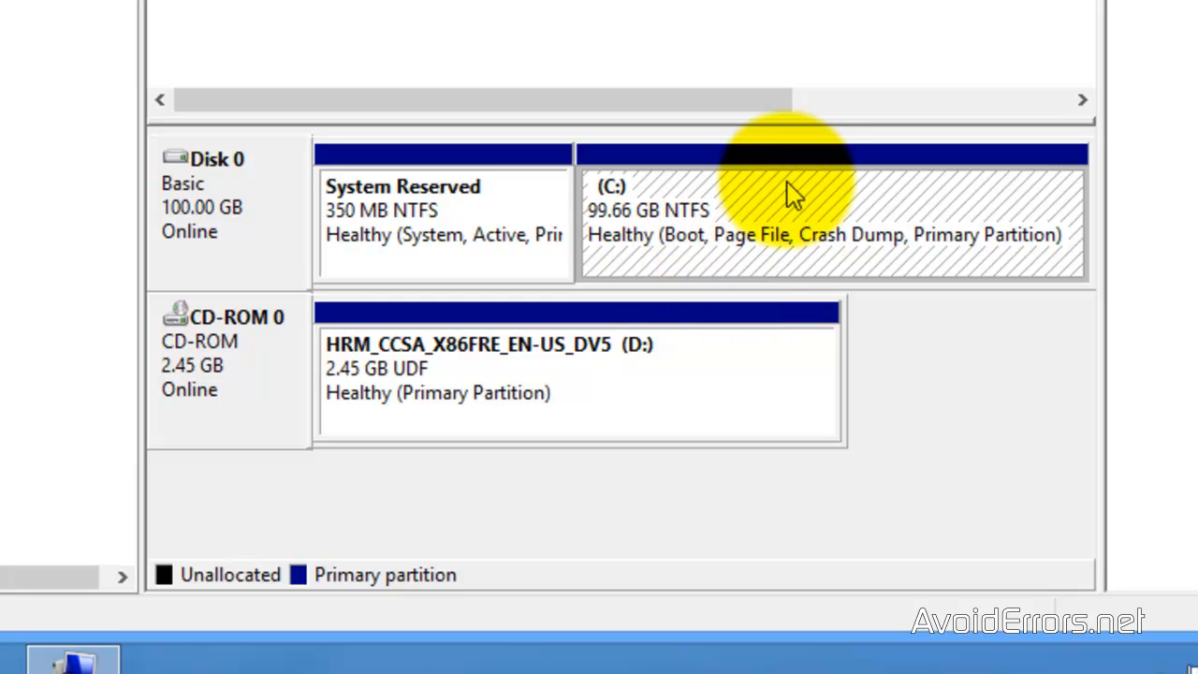
Step: Shrink the C: partition by 30000 MB using Shrink Volume
{"action": "right_click", "coordinate": [796, 187]}
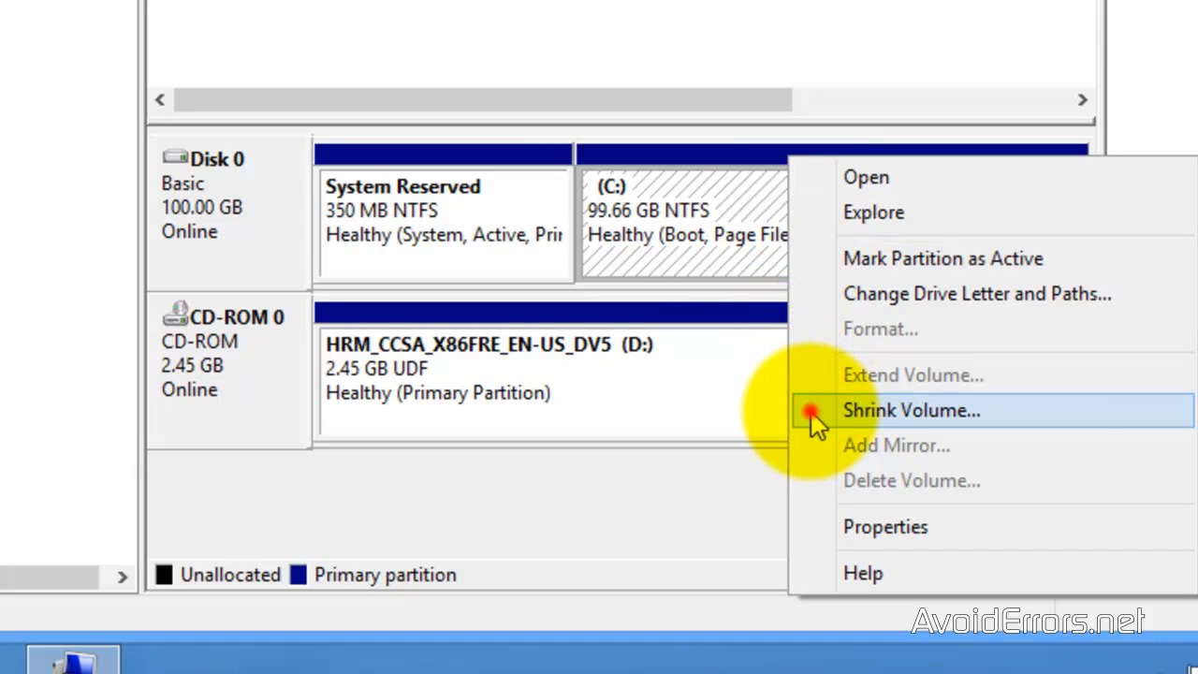
{"action": "left_click", "coordinate": [911, 410]}
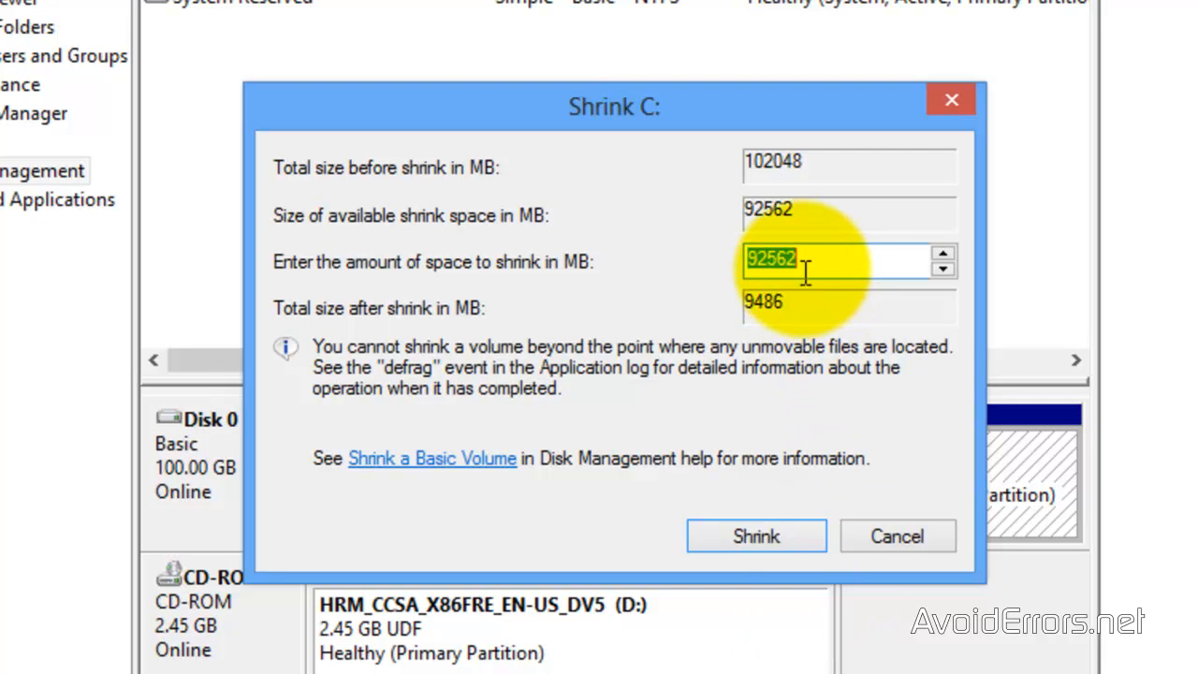
{"action": "mouse_move", "coordinate": [669, 272]}
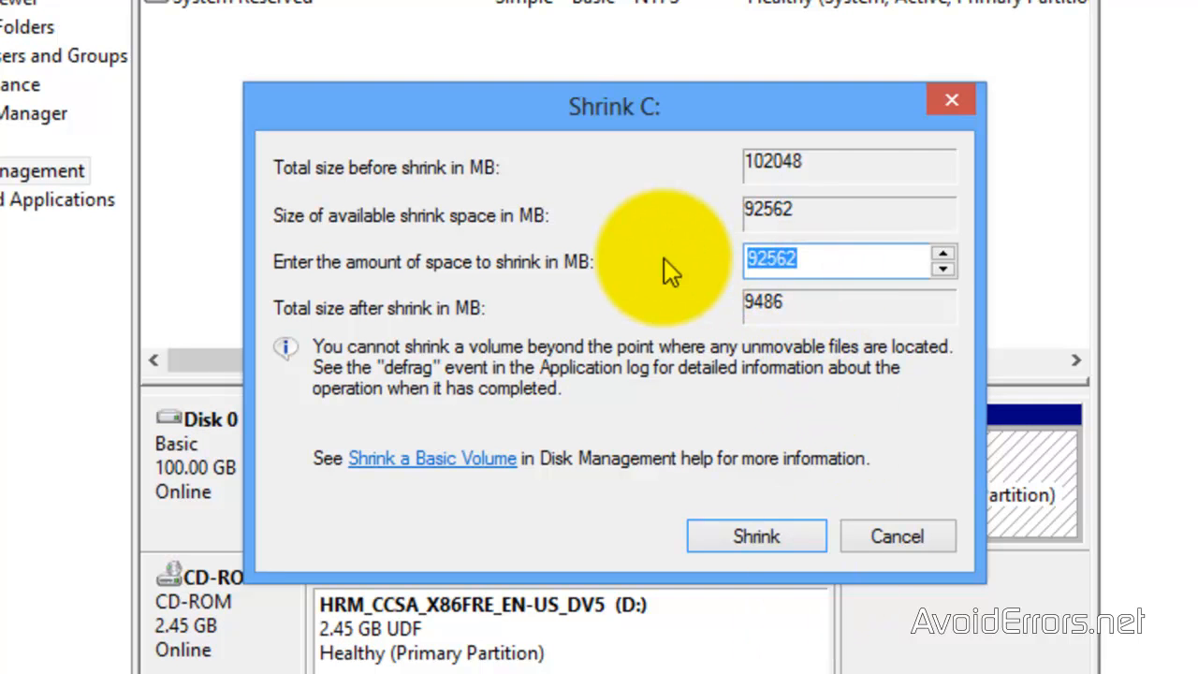
{"action": "type", "text": "30000"}
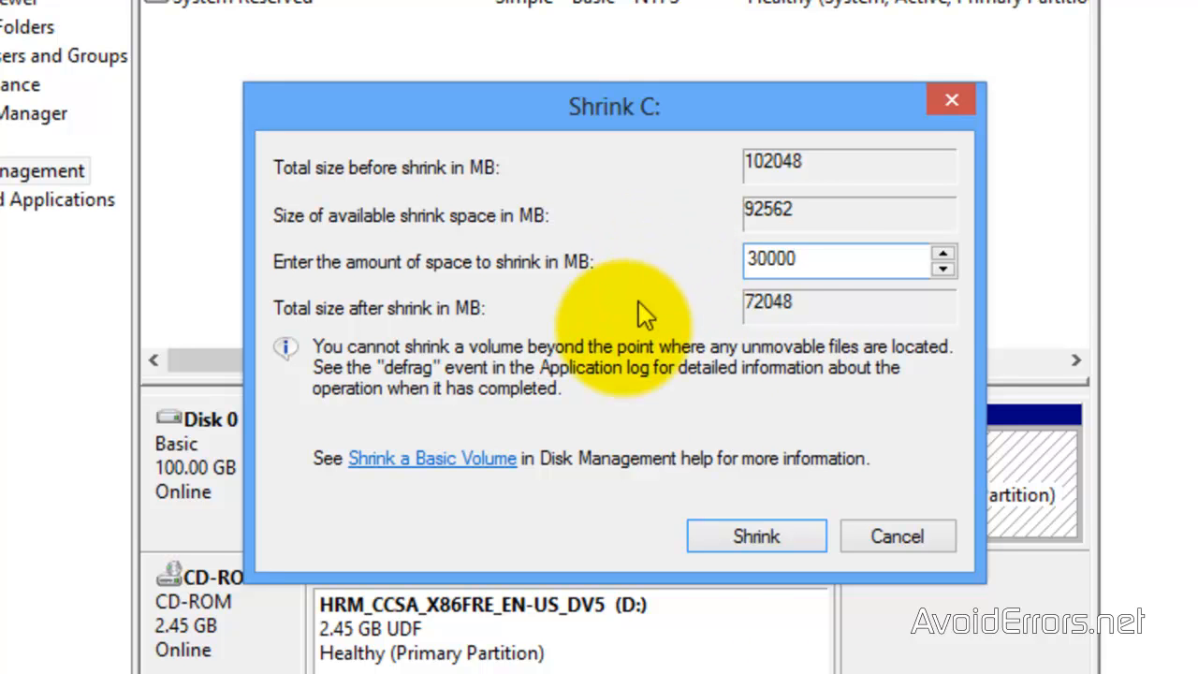
{"action": "left_click", "coordinate": [756, 535]}
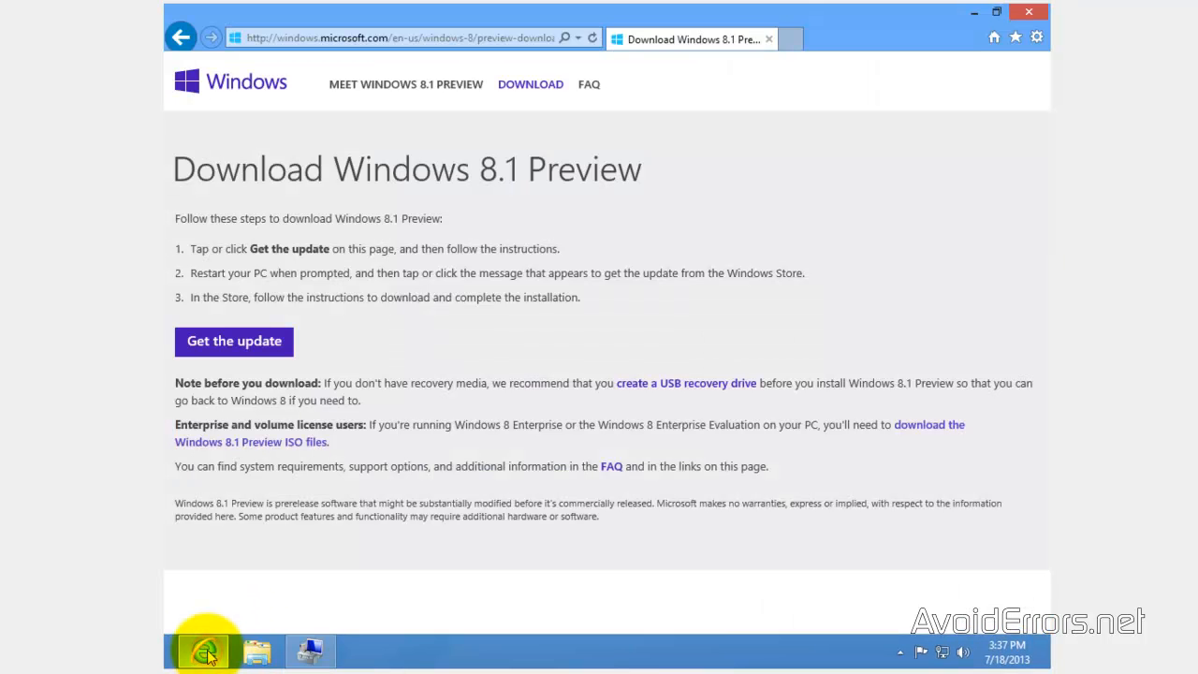
{"action": "mouse_move", "coordinate": [803, 604]}
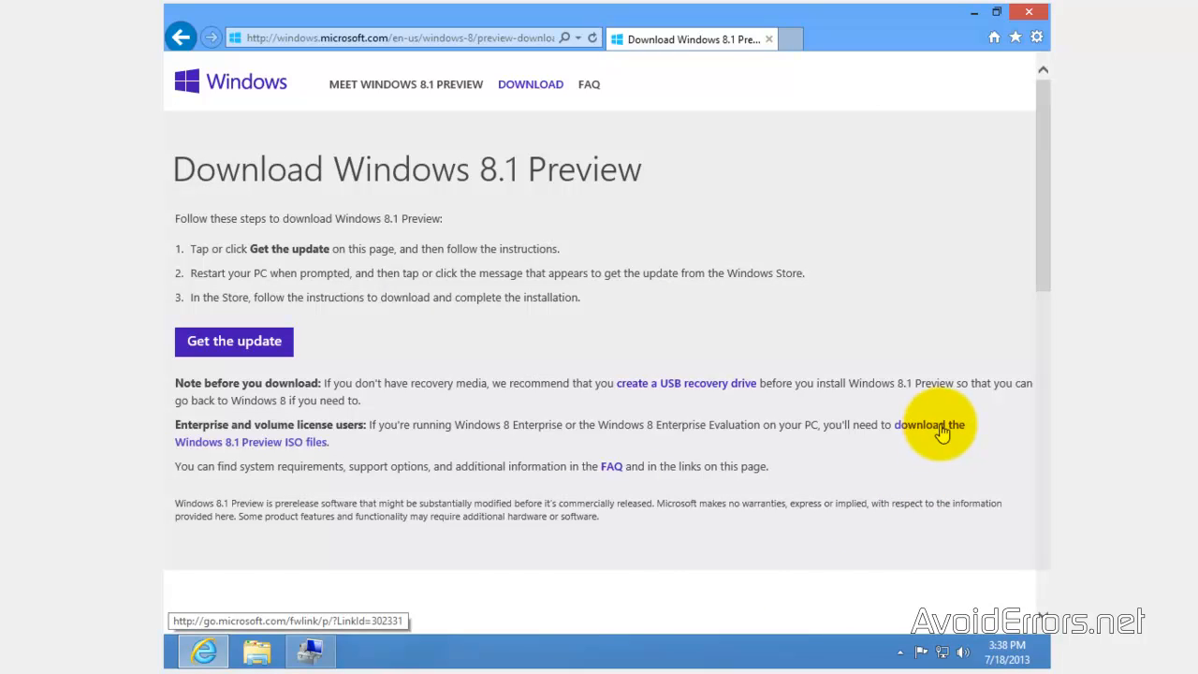
Step: Follow the 'download the Windows 8.1 Preview ISO files' link and scroll down the page
{"action": "left_click", "coordinate": [929, 425]}
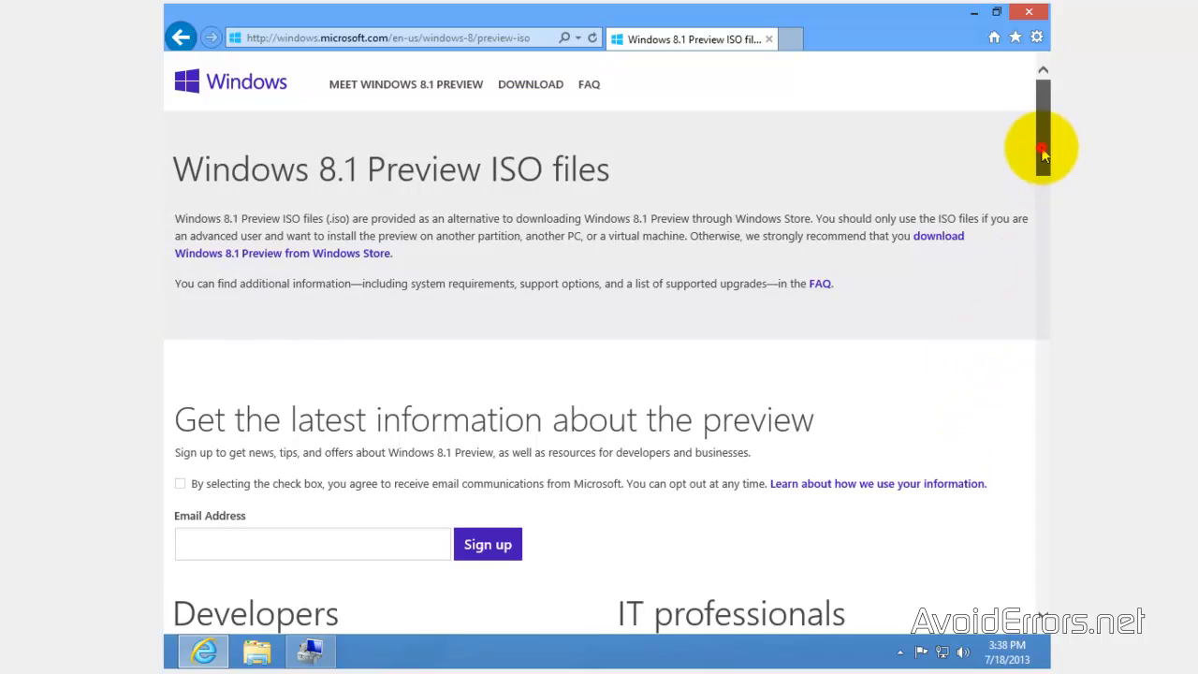
{"action": "scroll", "scroll_direction": "down", "scroll_amount": 3}
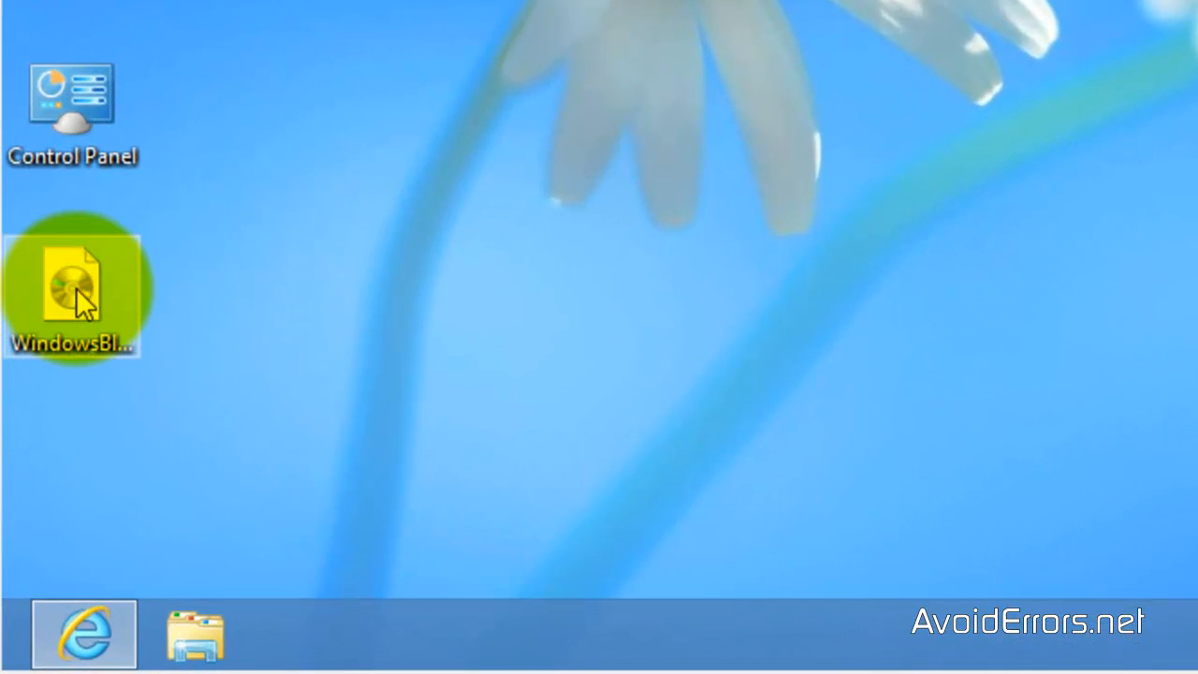
{"action": "right_click", "coordinate": [72, 280]}
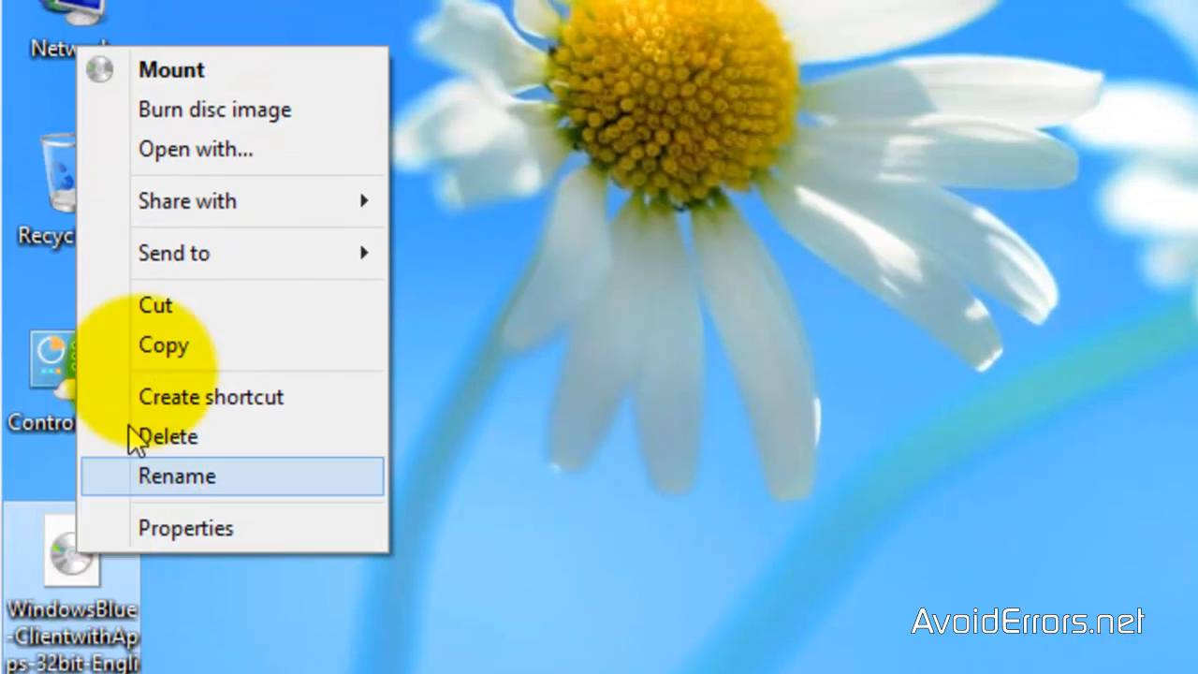
{"action": "mouse_move", "coordinate": [121, 110]}
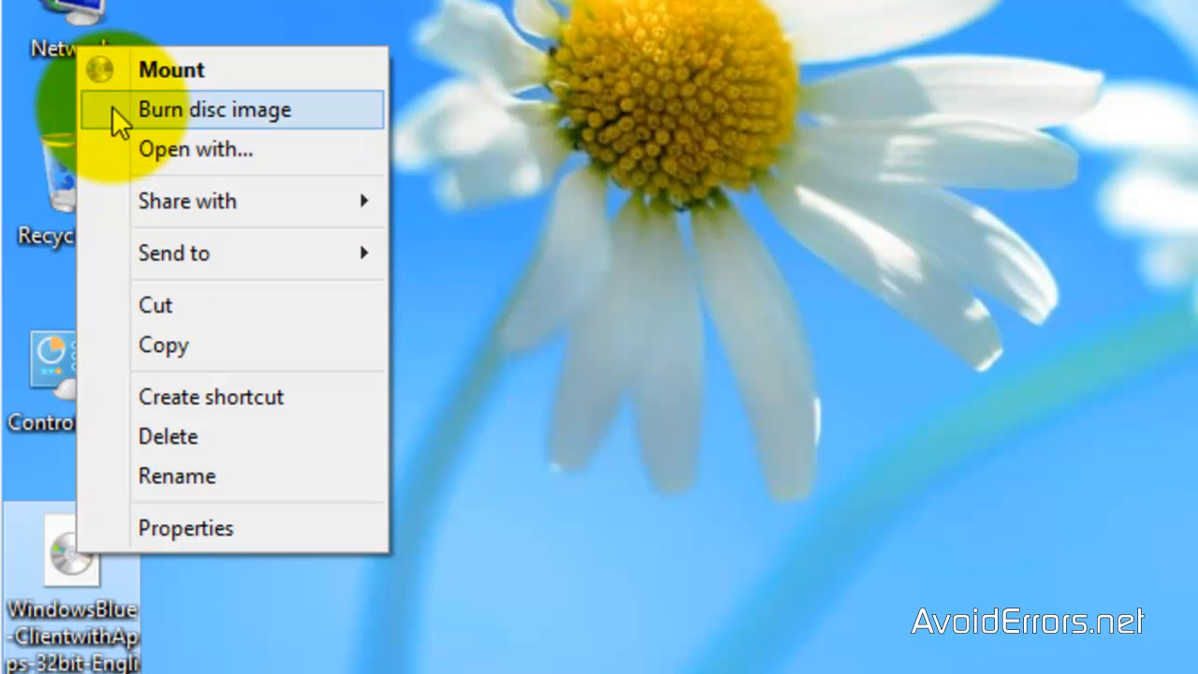
{"action": "left_click", "coordinate": [213, 110]}
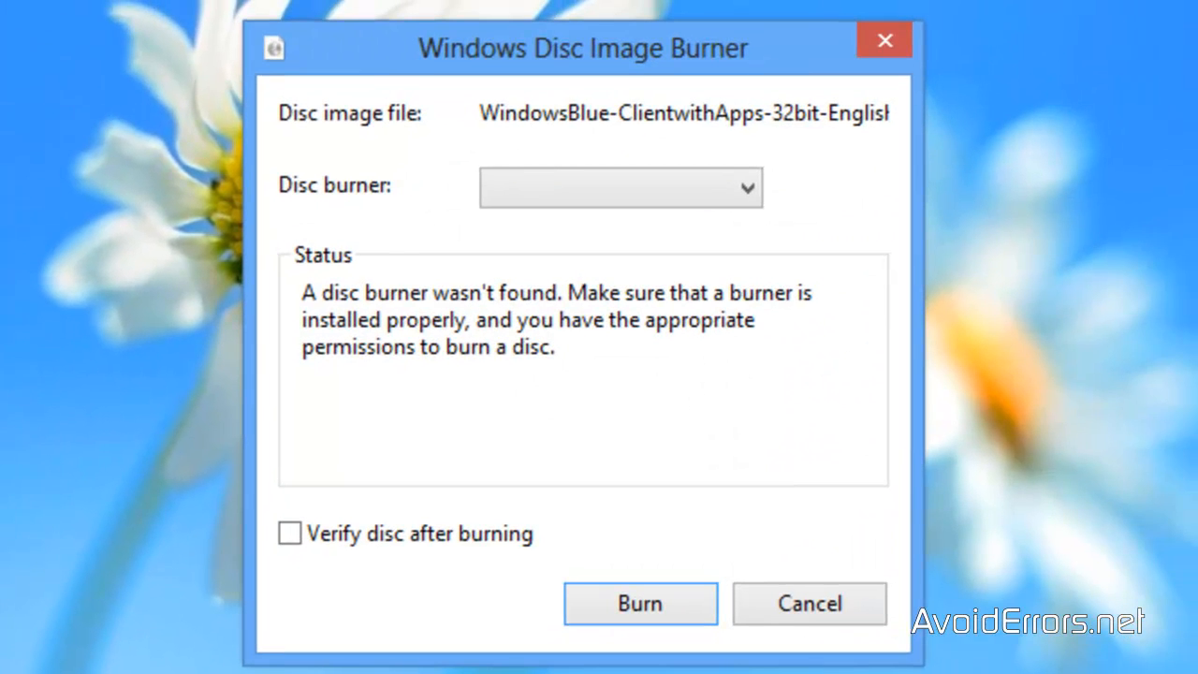
{"action": "mouse_move", "coordinate": [382, 238]}
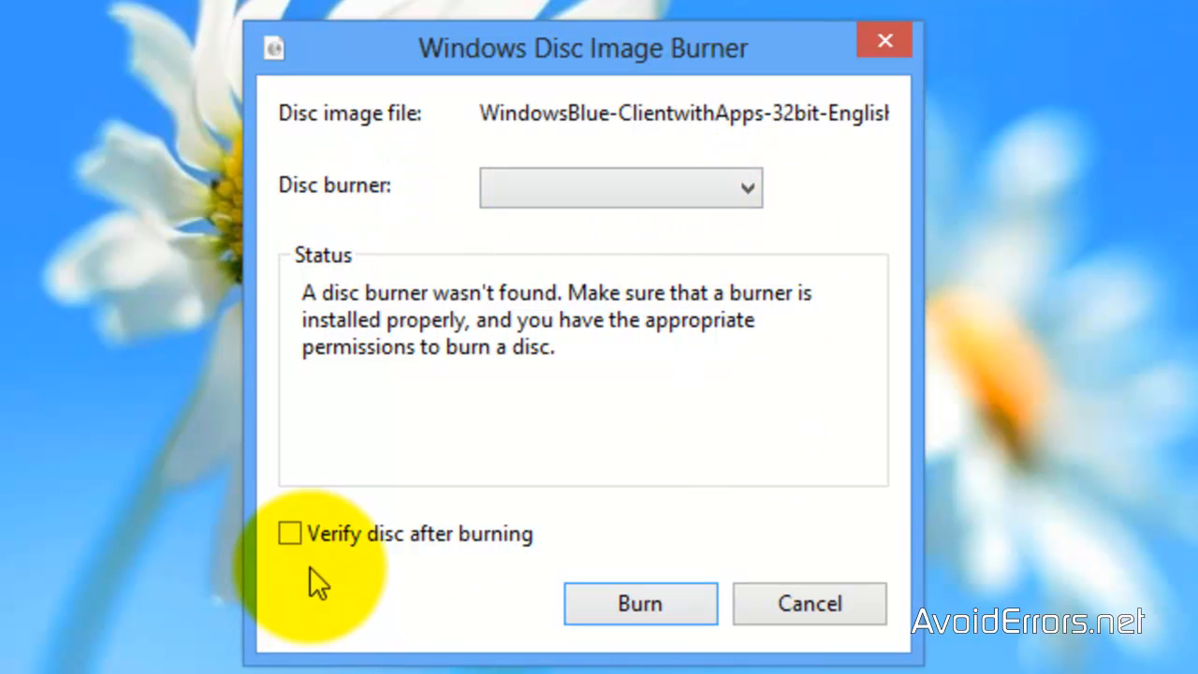
{"action": "mouse_move", "coordinate": [641, 603]}
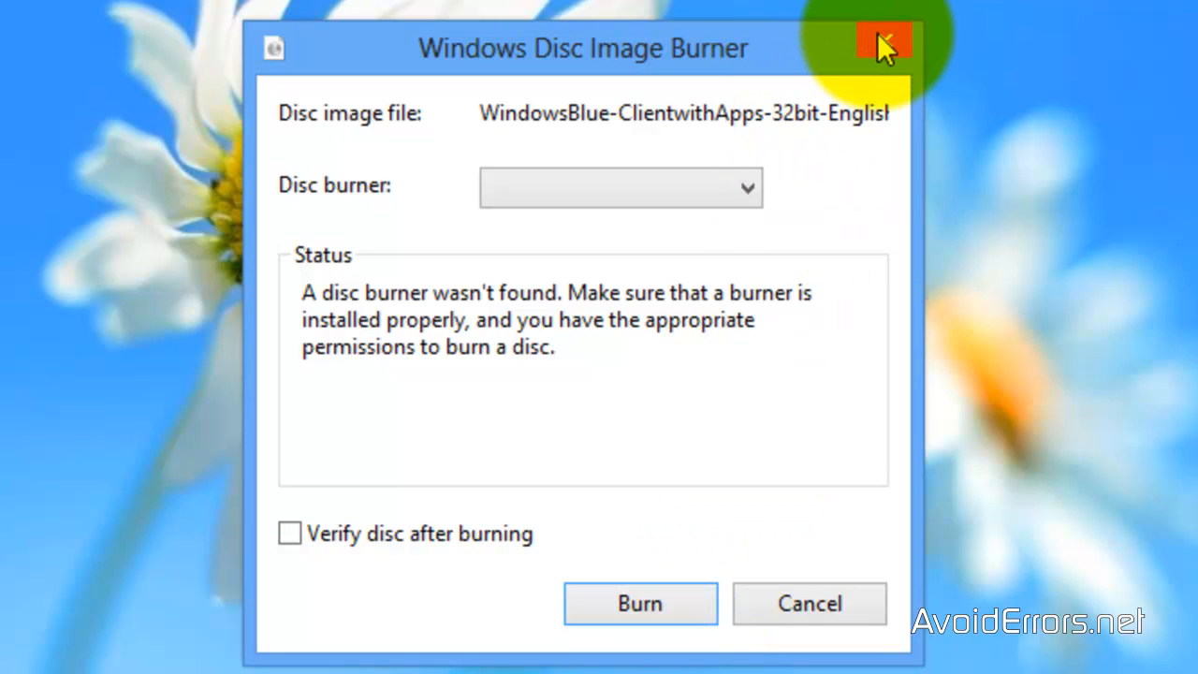
{"action": "left_click", "coordinate": [880, 44]}
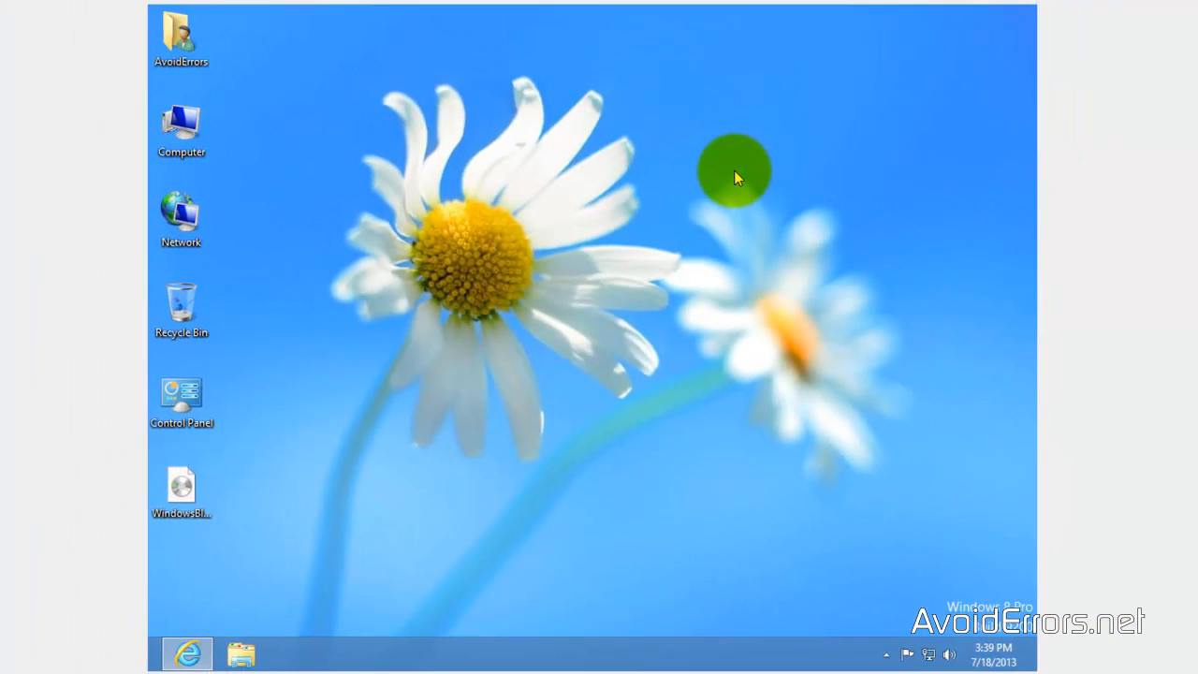
{"action": "mouse_move", "coordinate": [1039, 18]}
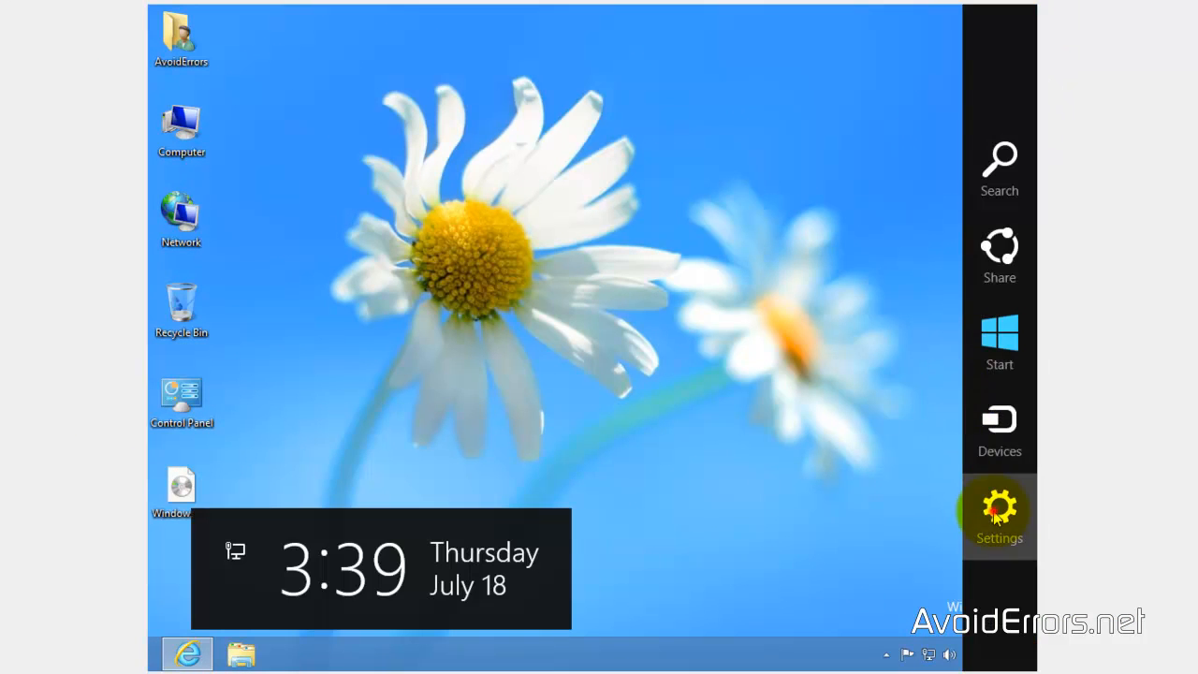
Step: Restart the PC from the Settings power options
{"action": "left_click", "coordinate": [999, 510]}
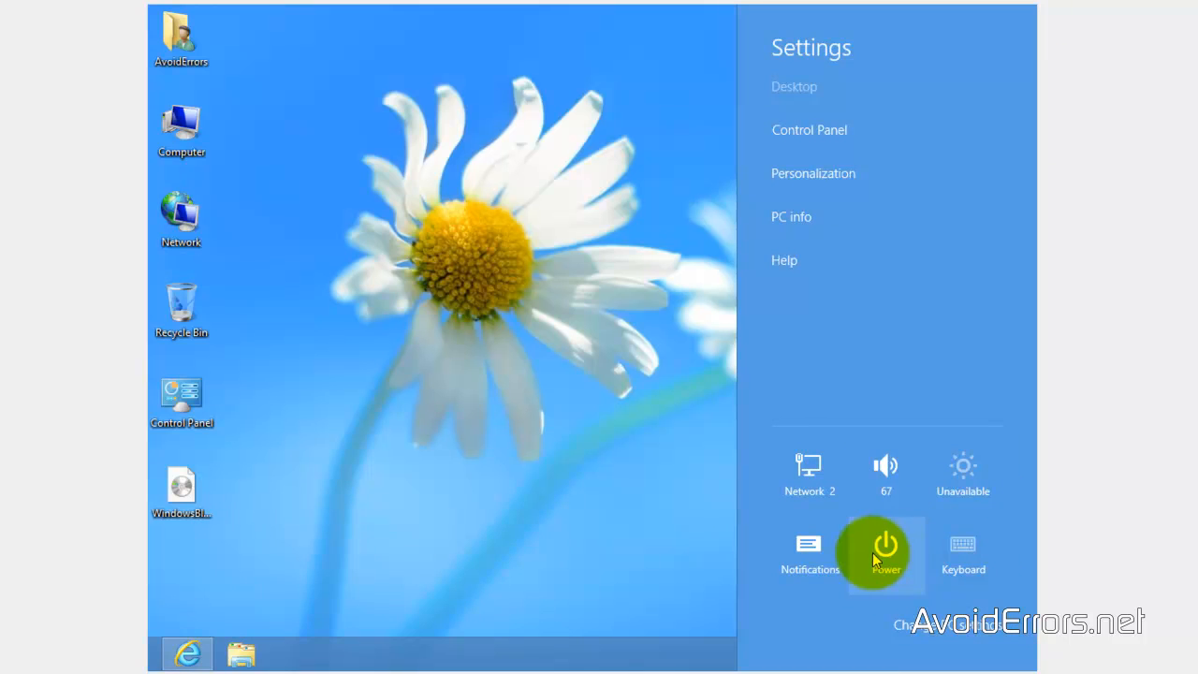
{"action": "left_click", "coordinate": [885, 552]}
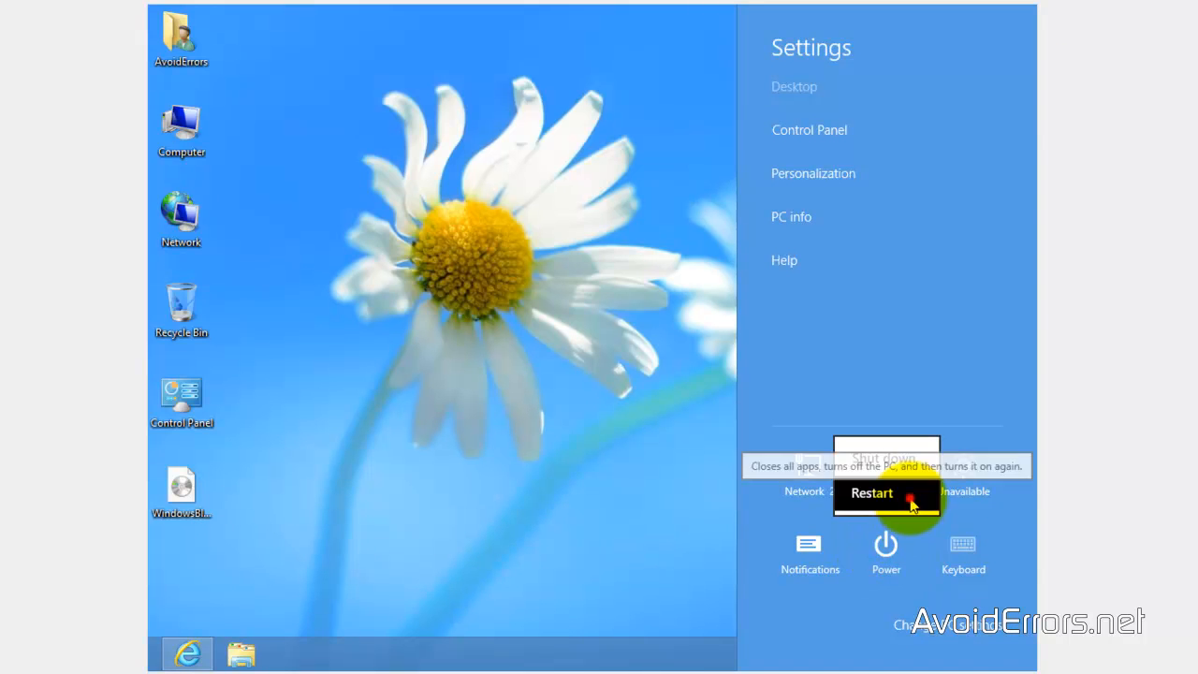
{"action": "left_click", "coordinate": [872, 493]}
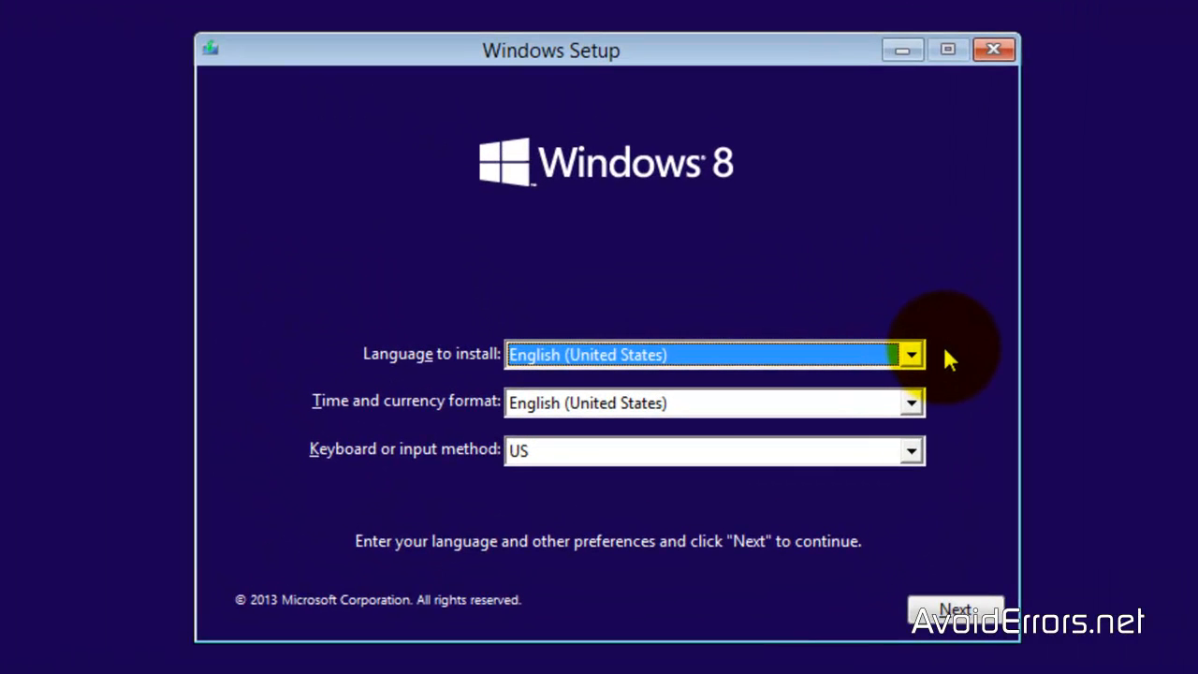
{"action": "mouse_move", "coordinate": [964, 473]}
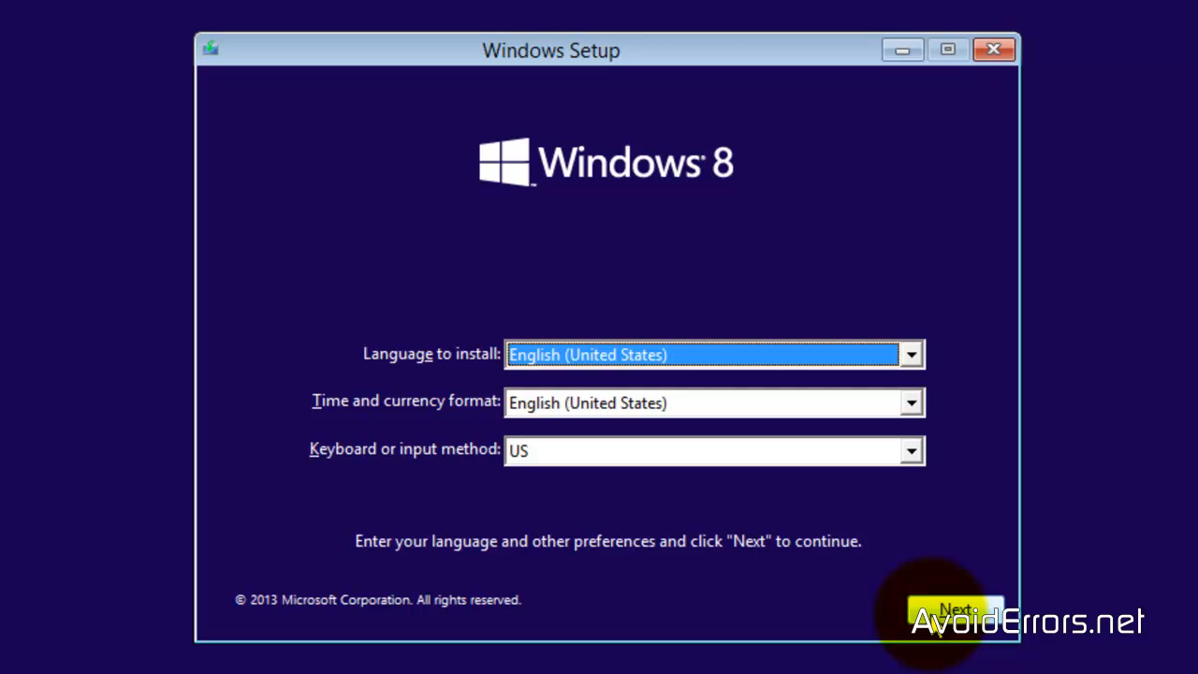
Step: Keep English (United States) and US keyboard defaults, then start Install now
{"action": "left_click", "coordinate": [954, 608]}
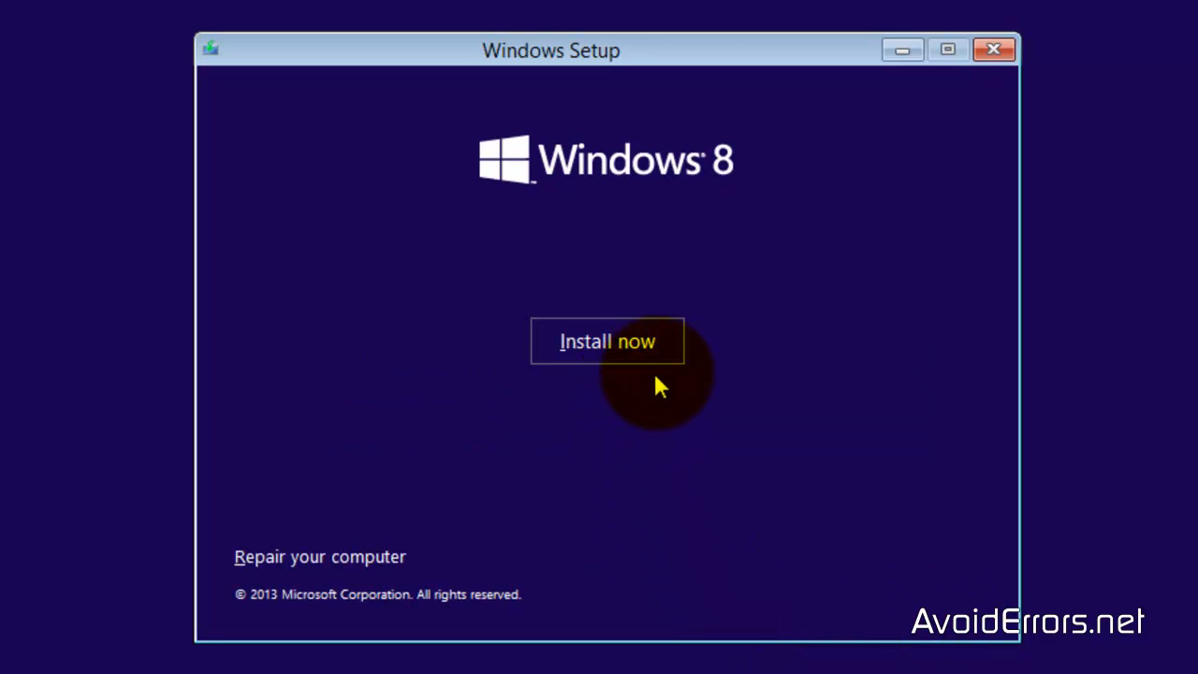
{"action": "left_click", "coordinate": [606, 340]}
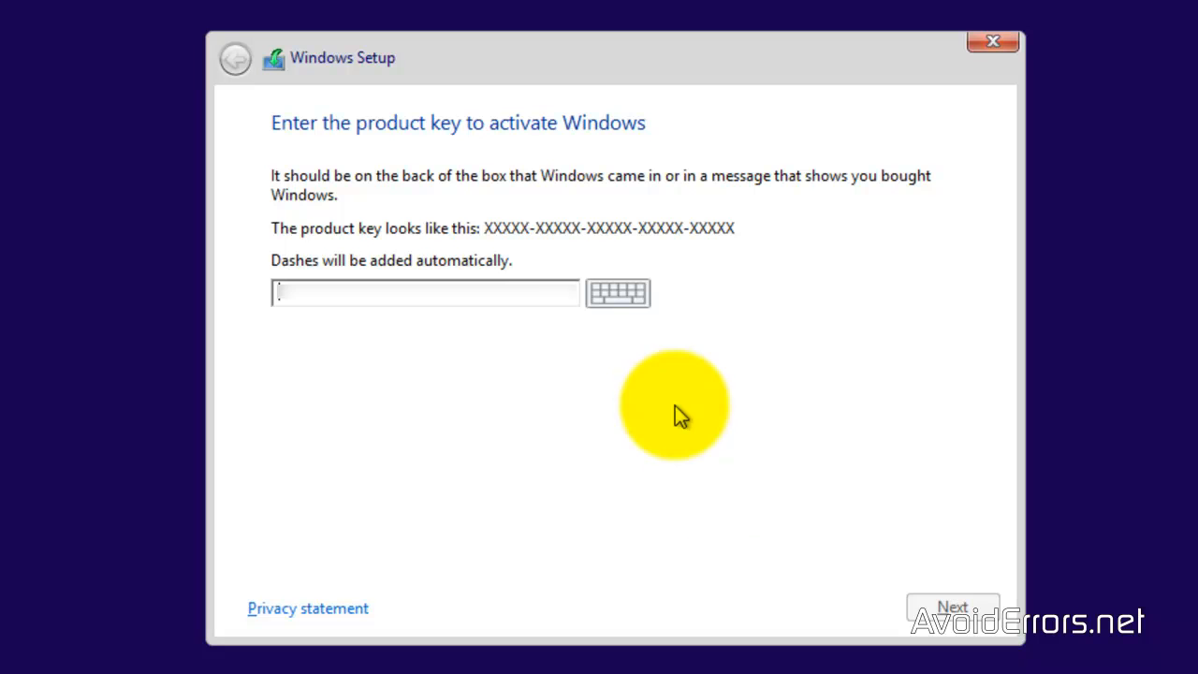
Step: Enter the XXXXX-XXXXX-XXXXX-XXXXX-XXXXX product key and accept the license terms
{"action": "type", "text": "XXXXX-XXXXX-XXXXX-XXXXX-XXXXX"}
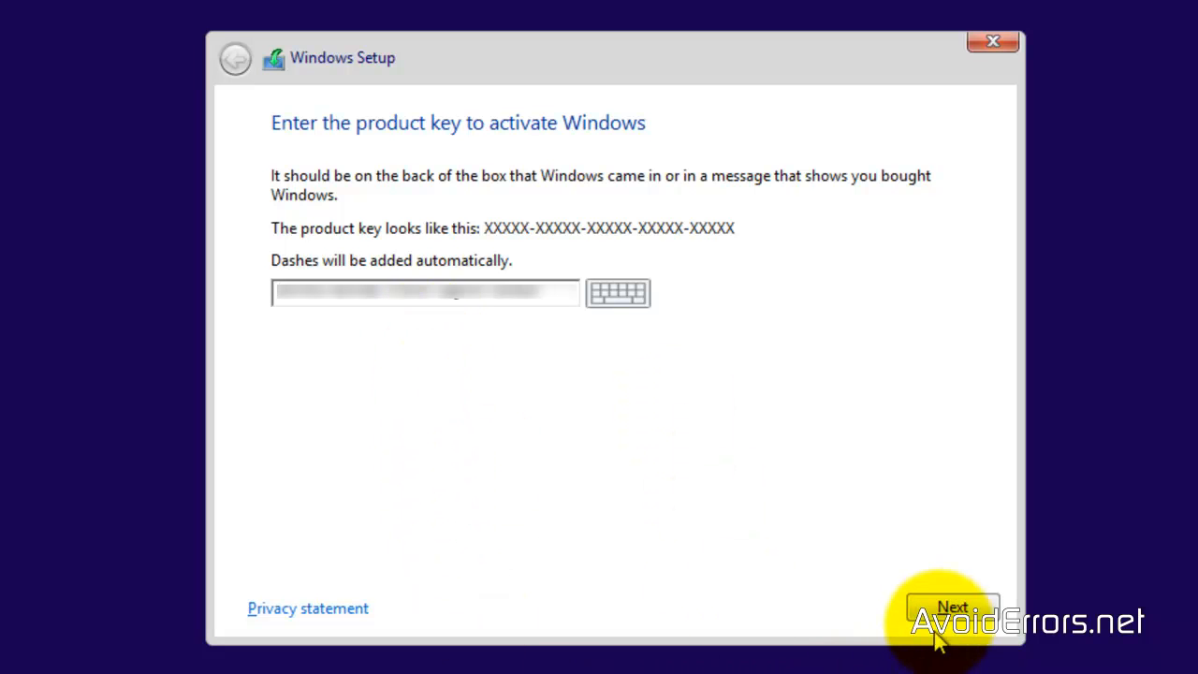
{"action": "left_click", "coordinate": [952, 606]}
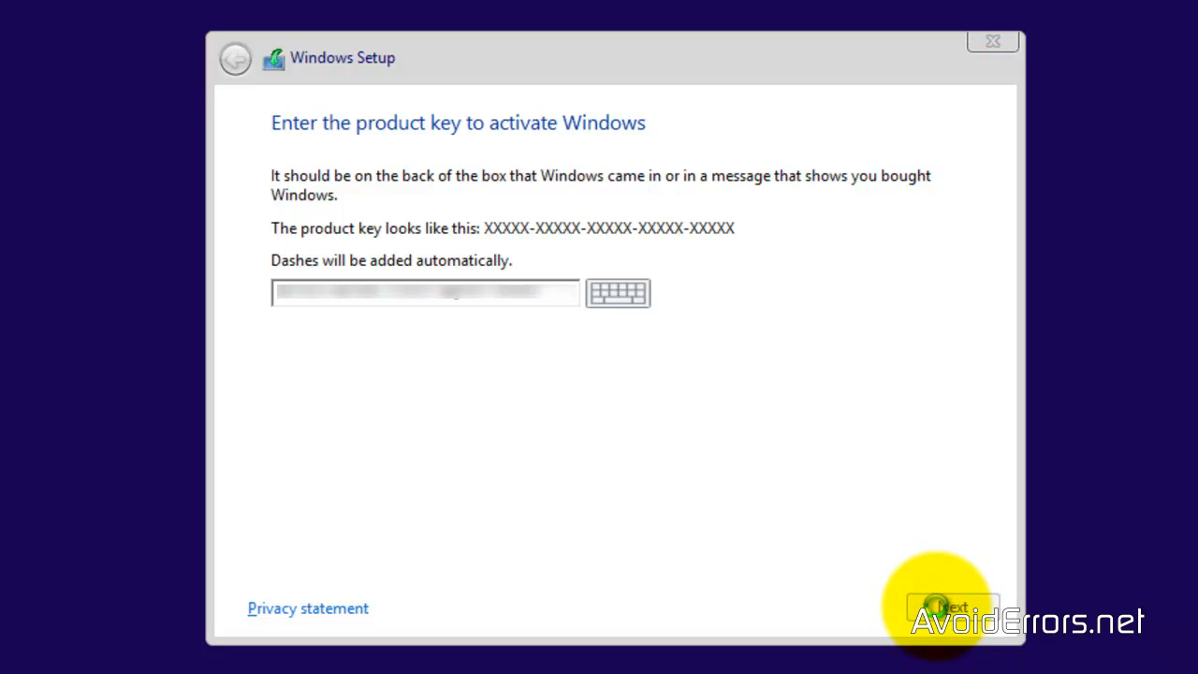
{"action": "left_click", "coordinate": [950, 606]}
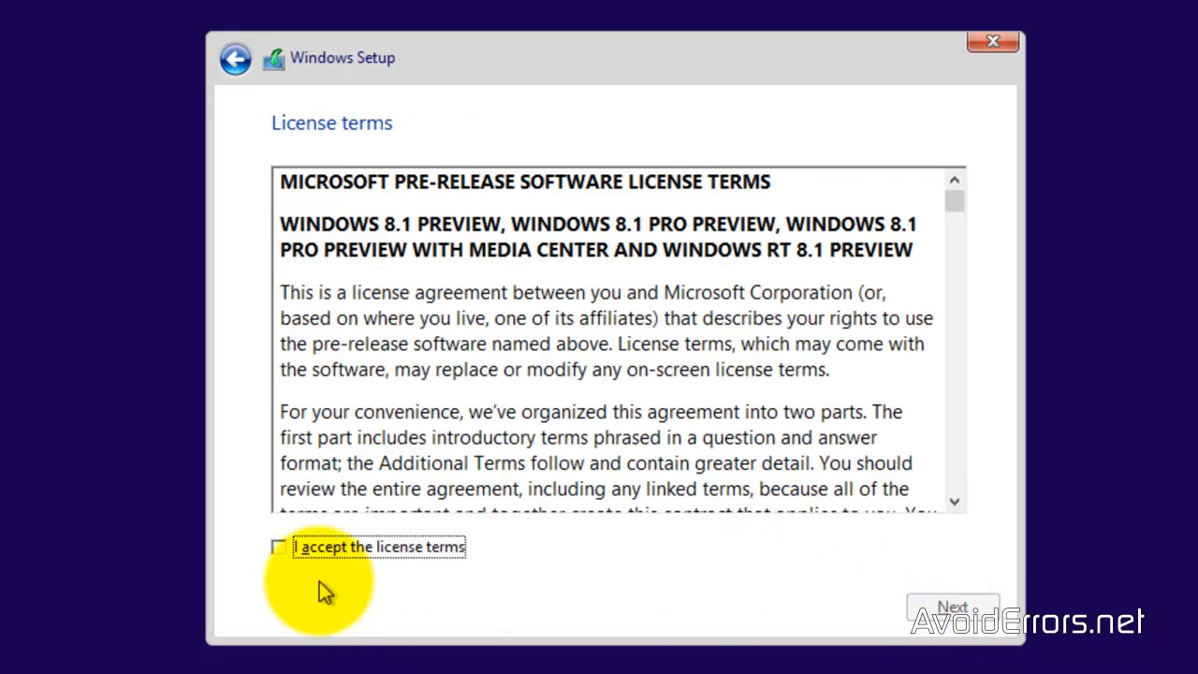
{"action": "left_click", "coordinate": [278, 546]}
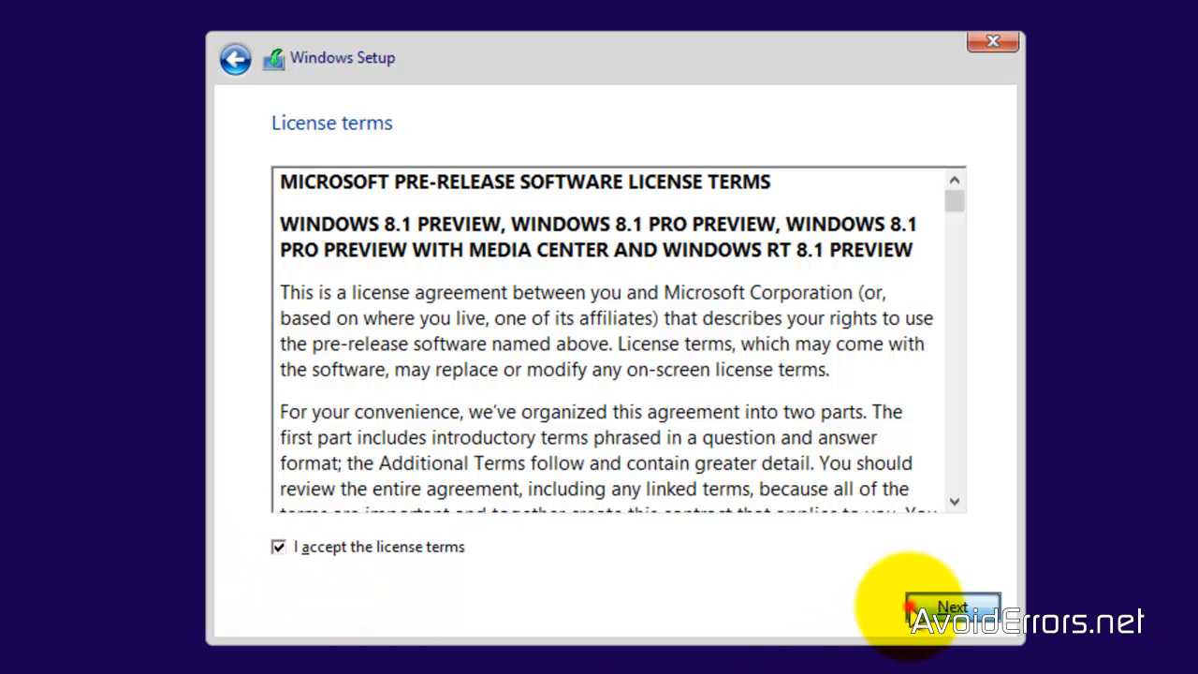
{"action": "left_click", "coordinate": [952, 607]}
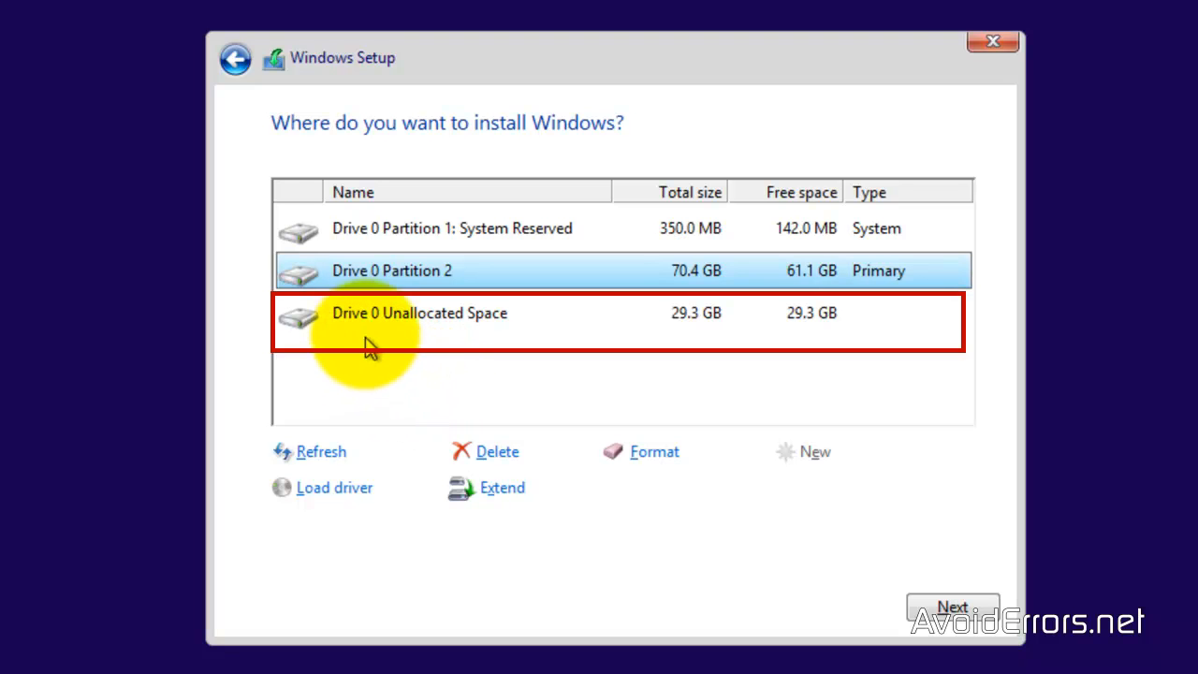
Step: Install Windows onto Drive 0's 29.3 GB unallocated space
{"action": "left_click", "coordinate": [419, 313]}
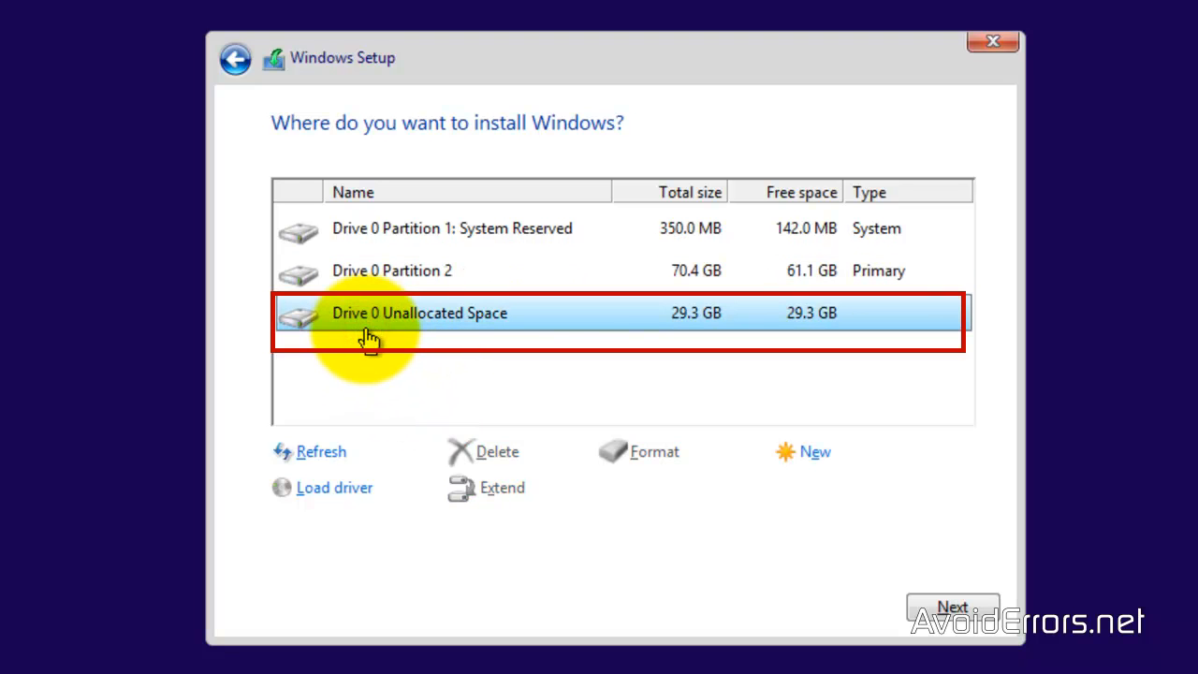
{"action": "mouse_move", "coordinate": [260, 302]}
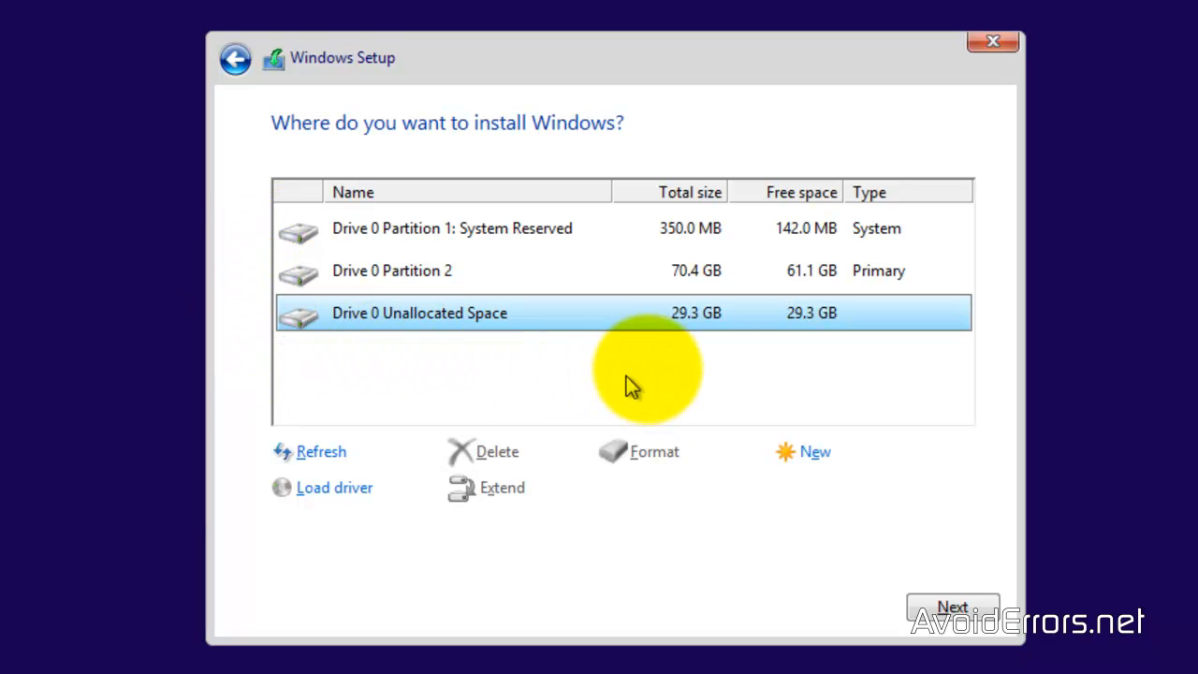
{"action": "mouse_move", "coordinate": [691, 344]}
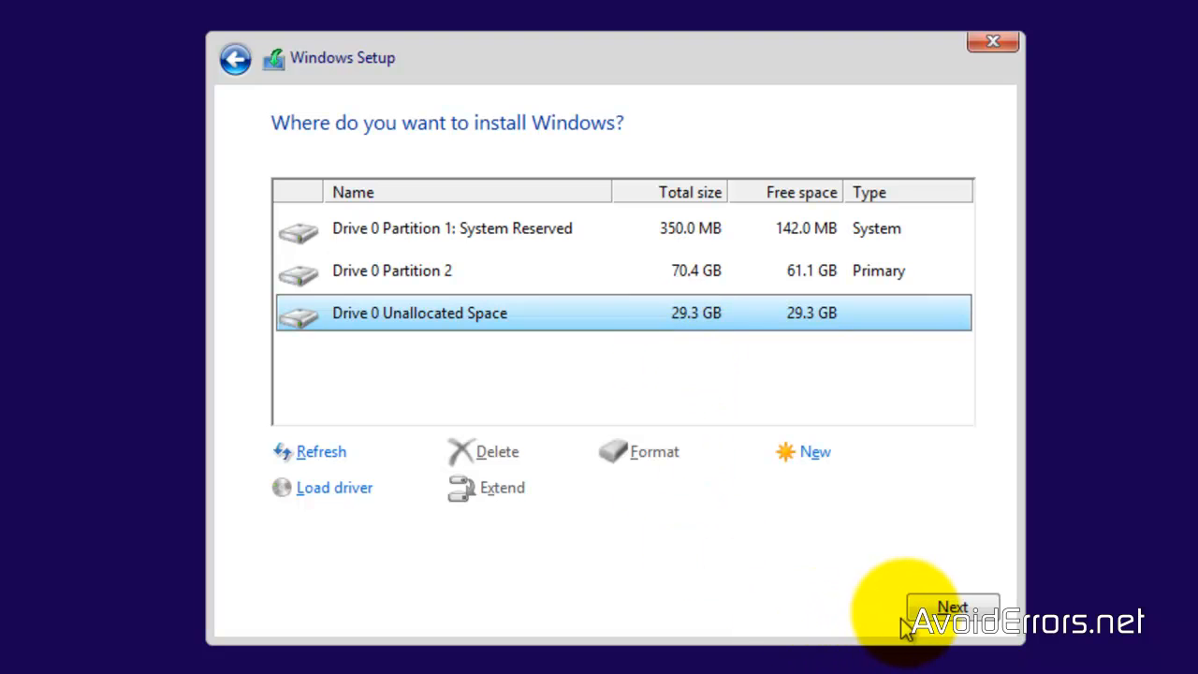
{"action": "left_click", "coordinate": [952, 606]}
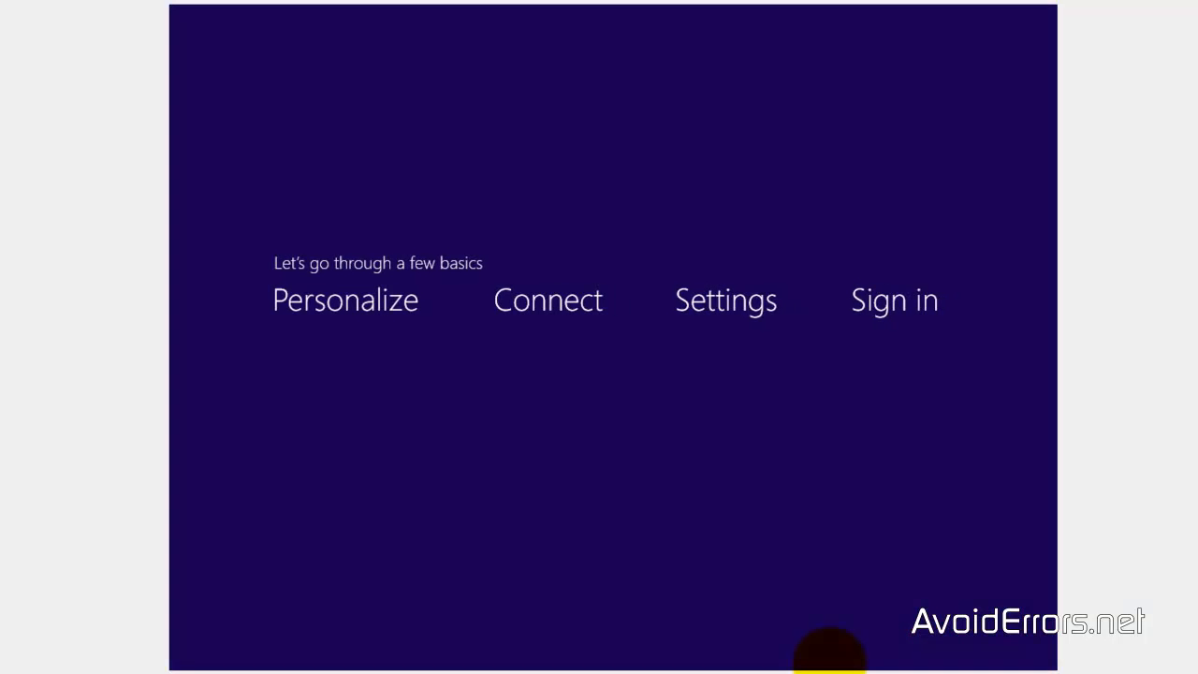
Step: Pick the light blue colour, name the PC 'Windows81', and choose Don't use SkyDrive
{"action": "left_click", "coordinate": [345, 299]}
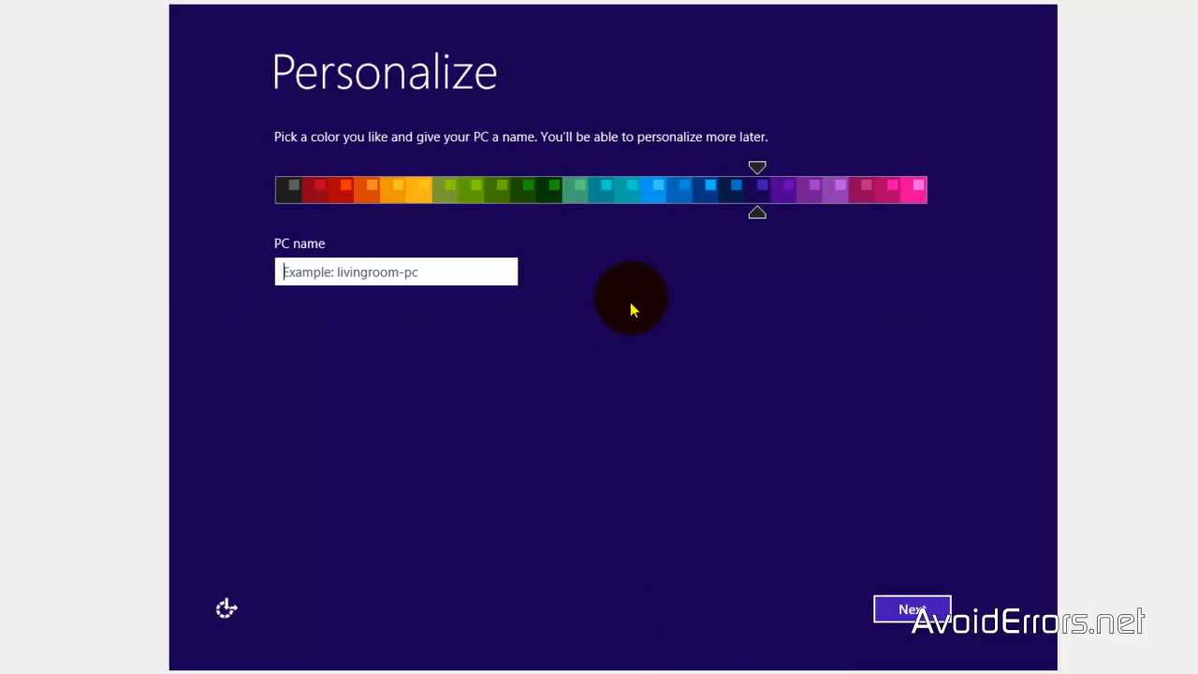
{"action": "left_click", "coordinate": [654, 189]}
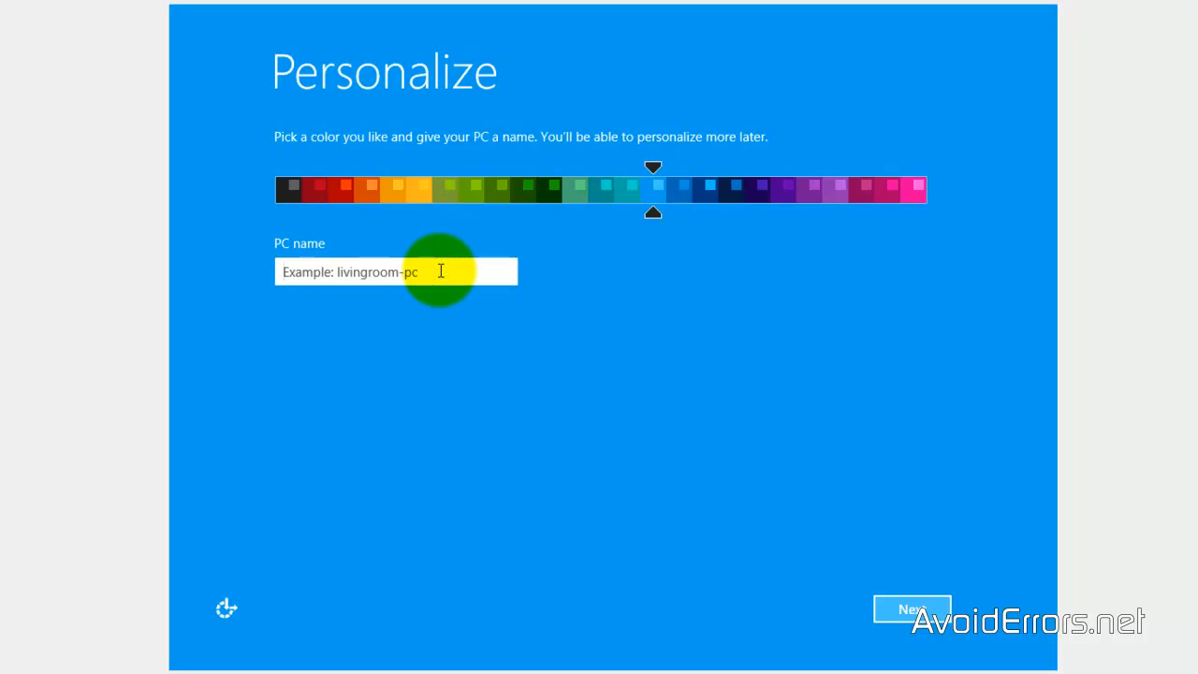
{"action": "type", "text": "Windows81"}
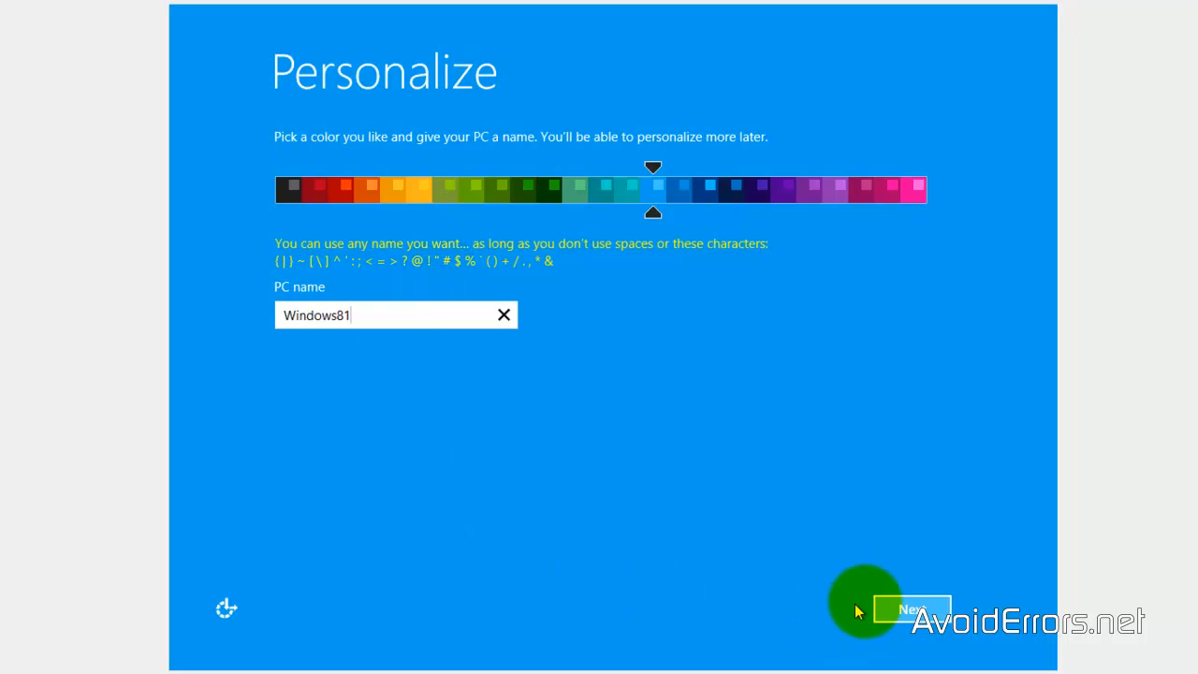
{"action": "left_click", "coordinate": [908, 609]}
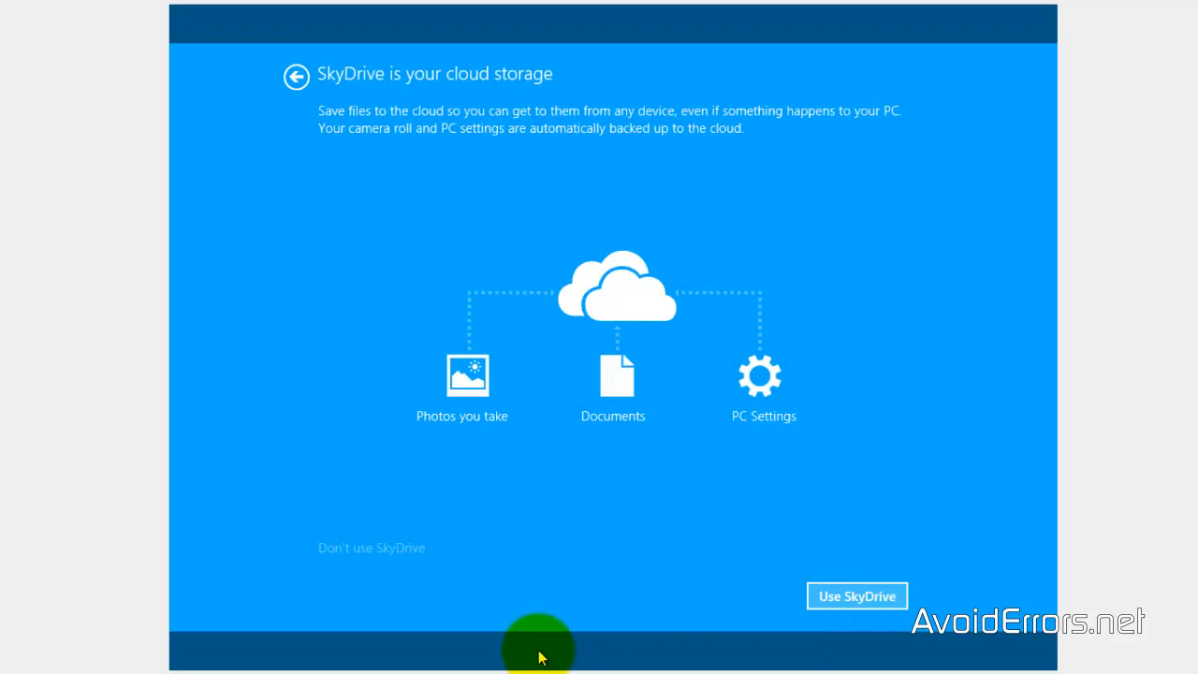
{"action": "left_click", "coordinate": [855, 596]}
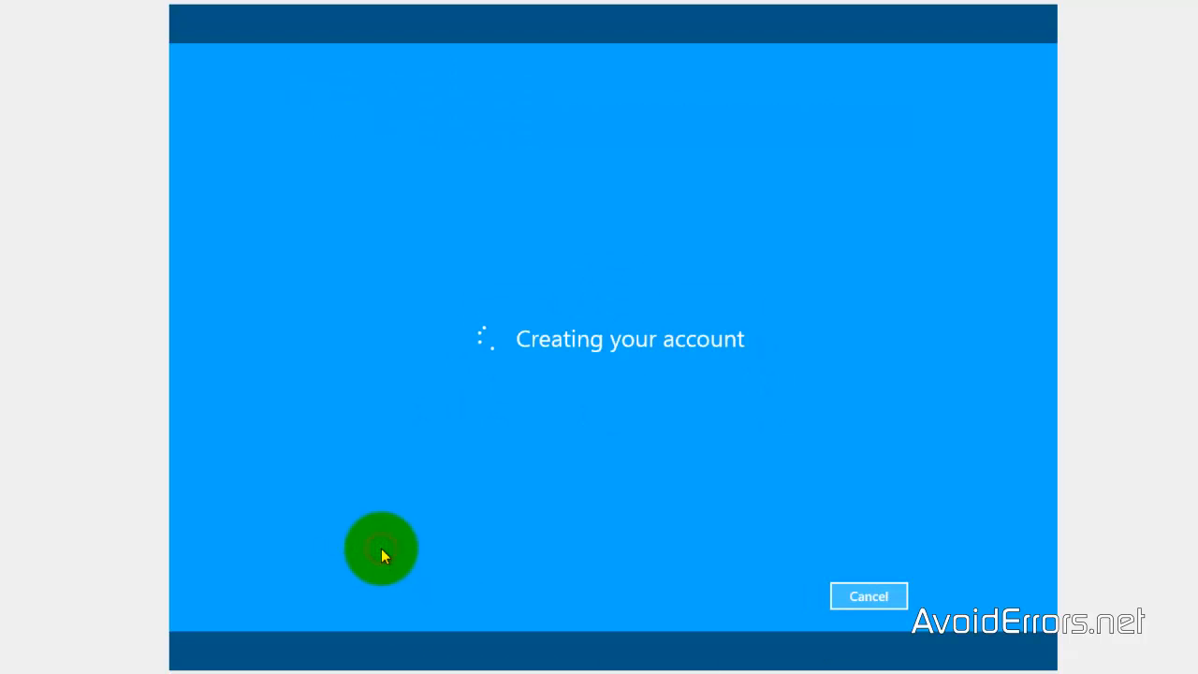